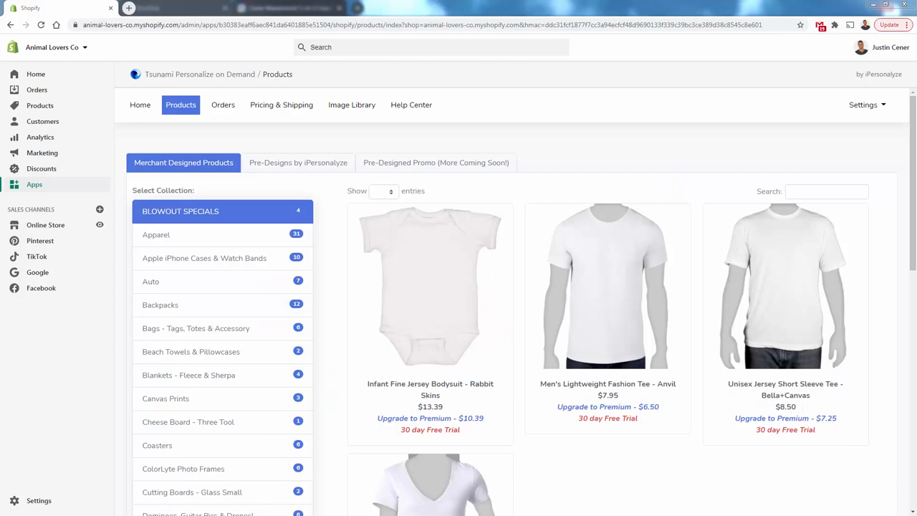
pyautogui.moveTo(146, 268)
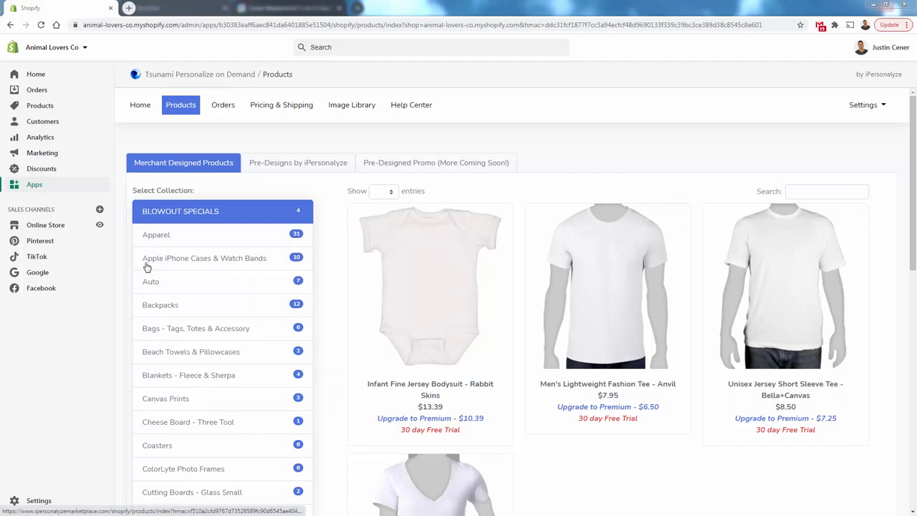
# Browse the collection list to Socks & Ties and open the Medium Crew Socks editor.
pyautogui.scroll(-3)
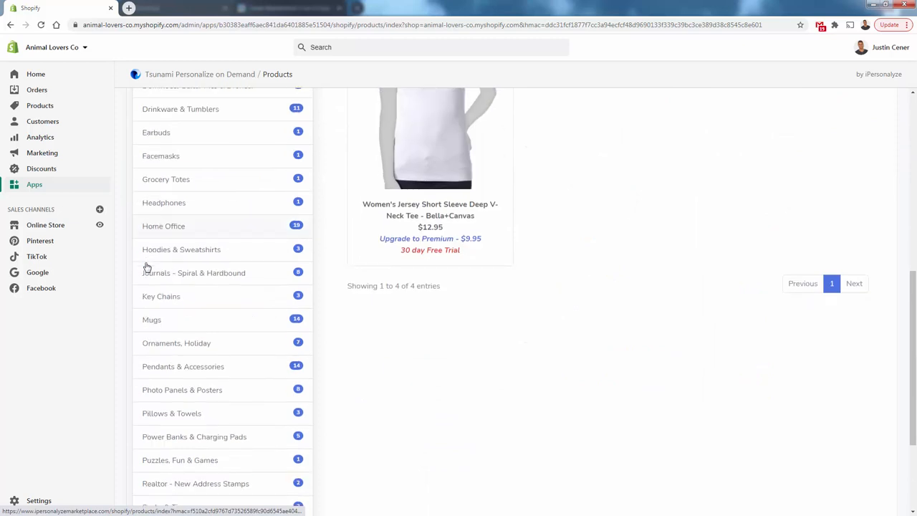
pyautogui.scroll(-3)
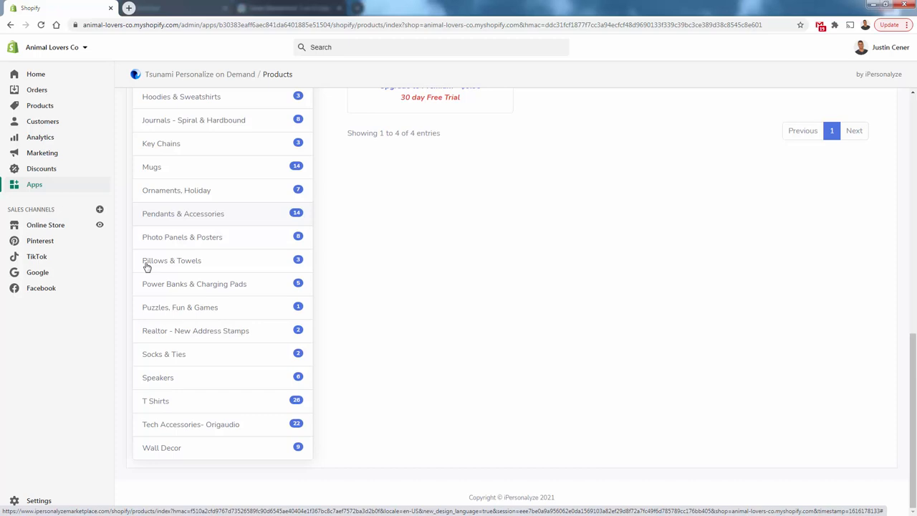
pyautogui.scroll(3)
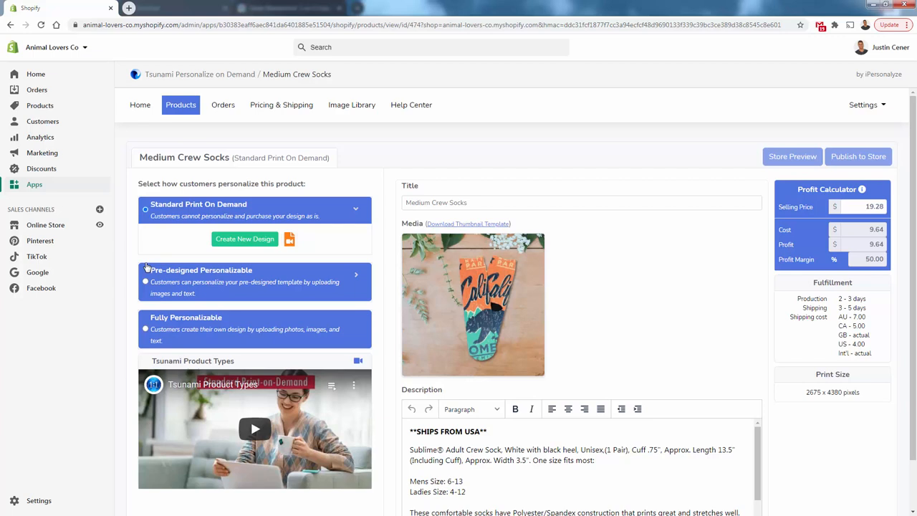
# Set the Medium Crew Socks product type to Fully Personalizable.
pyautogui.click(146, 280)
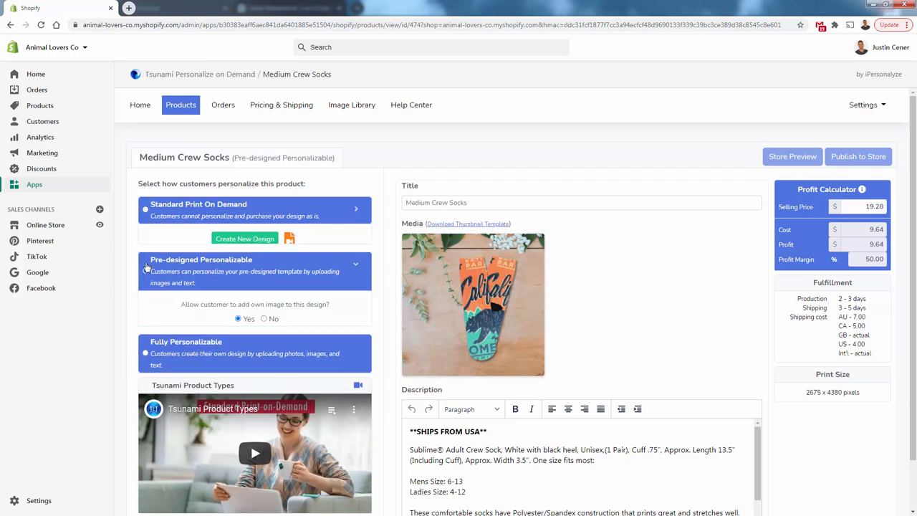
pyautogui.click(146, 253)
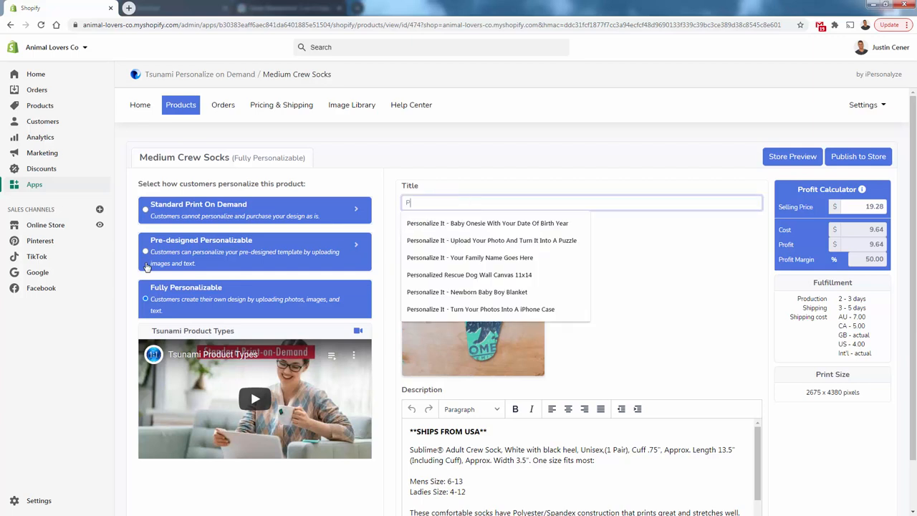
# Retitle to 'Personalize It - Turn Your Photos Into Socks' and add '3 Part Product Description' to the description.
pyautogui.write('Personalize It -')
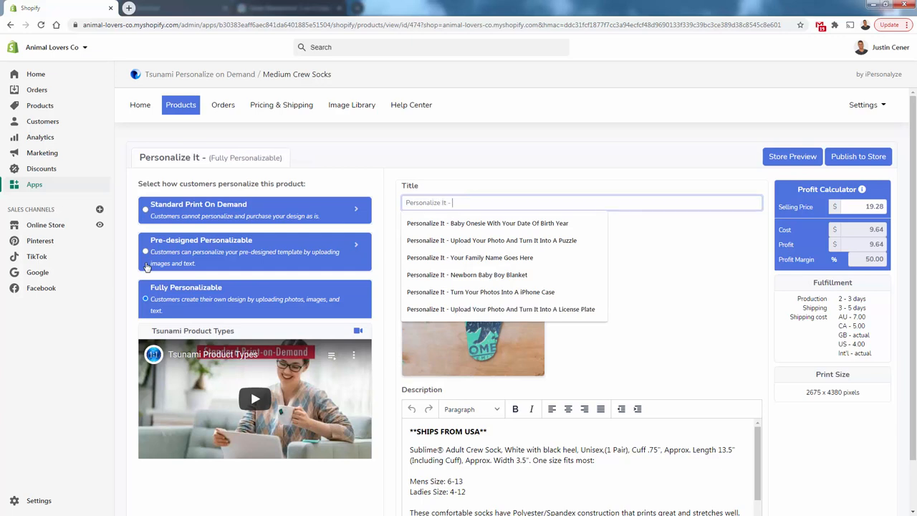
pyautogui.write('Turn Your Photos Into Socks')
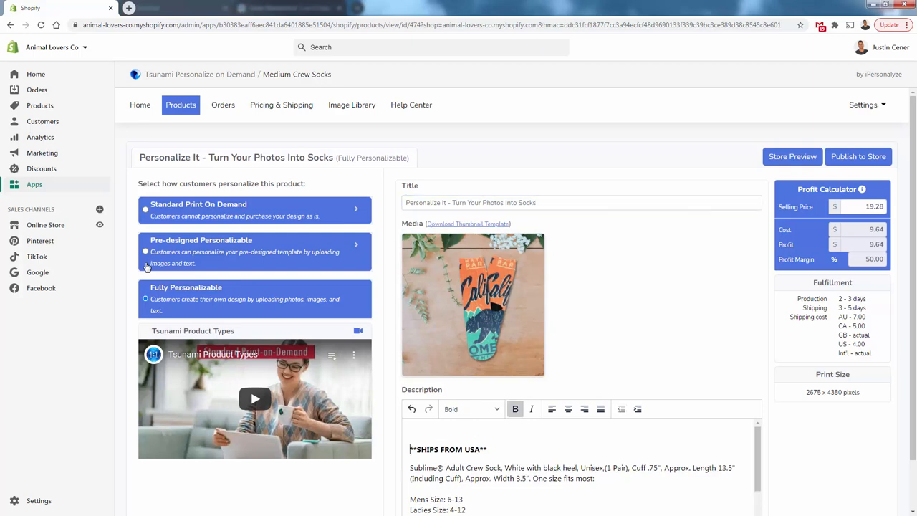
pyautogui.write('3 Part Product')
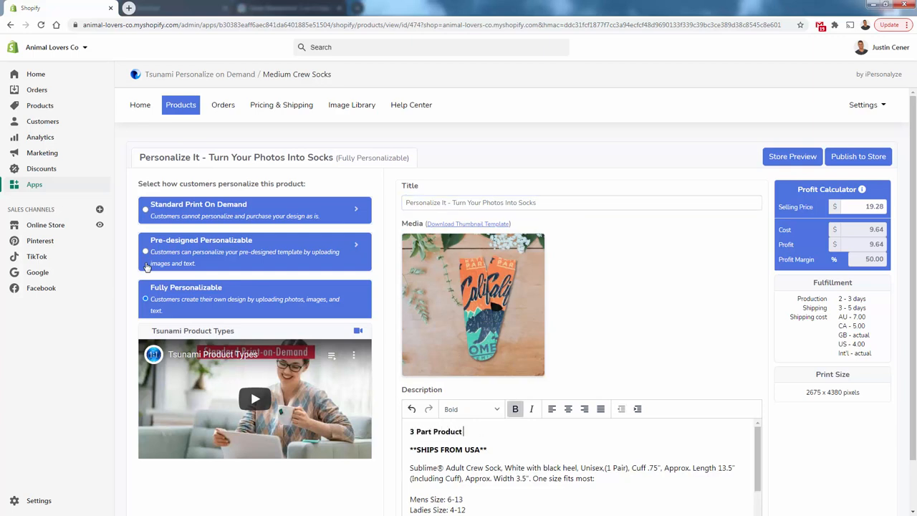
pyautogui.write('Description')
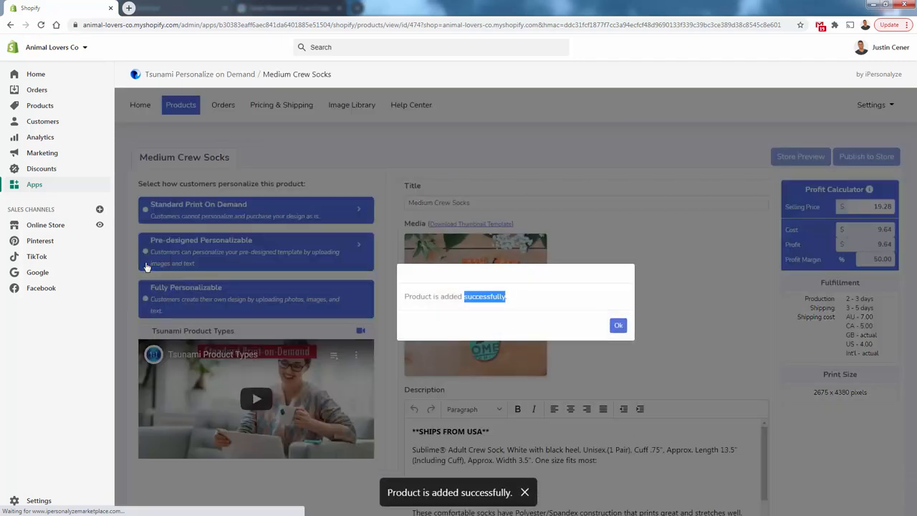
# Preview the new socks product on the live storefront from the Shopify products list.
pyautogui.click(617, 325)
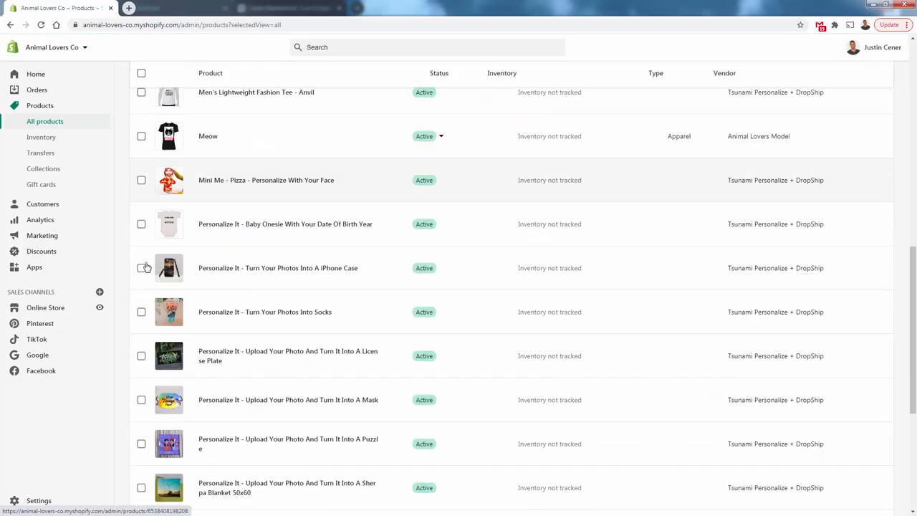
pyautogui.scroll(-3)
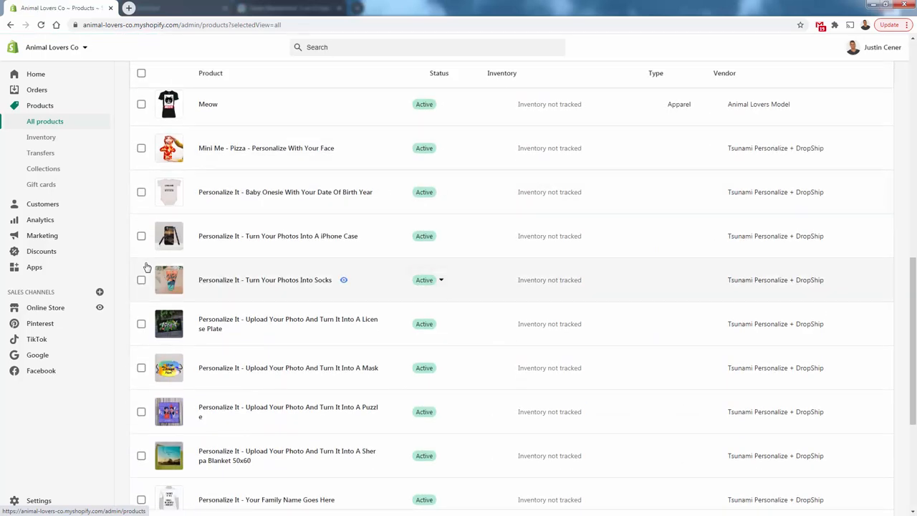
pyautogui.click(344, 279)
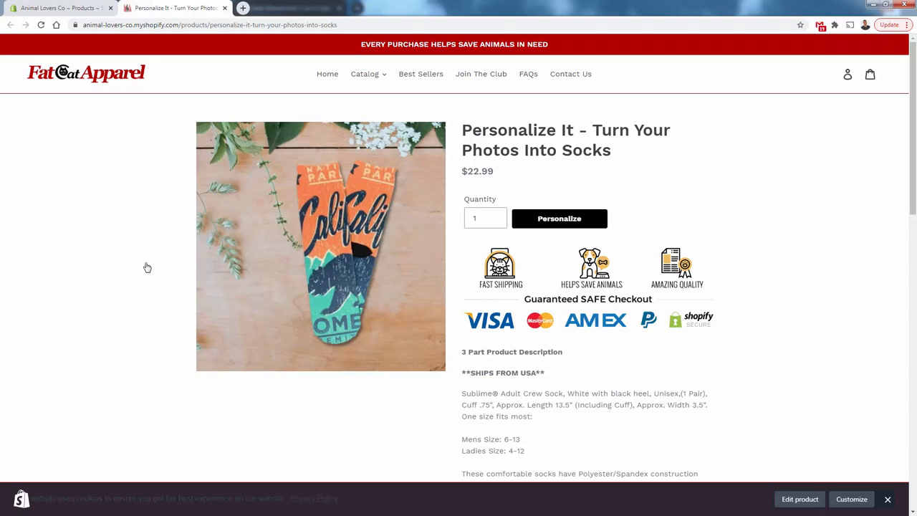
# Launch the Personalize designer to get the blank two-sock canvas.
pyautogui.click(559, 218)
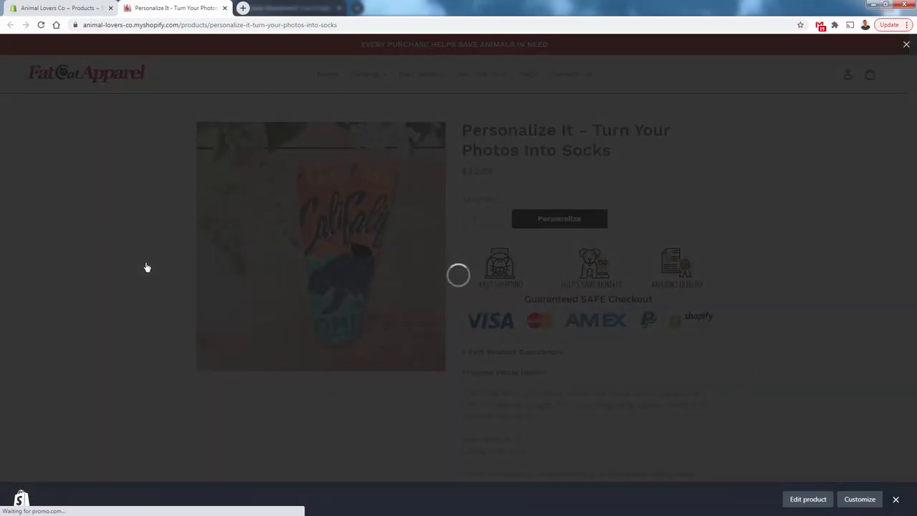
pyautogui.click(559, 217)
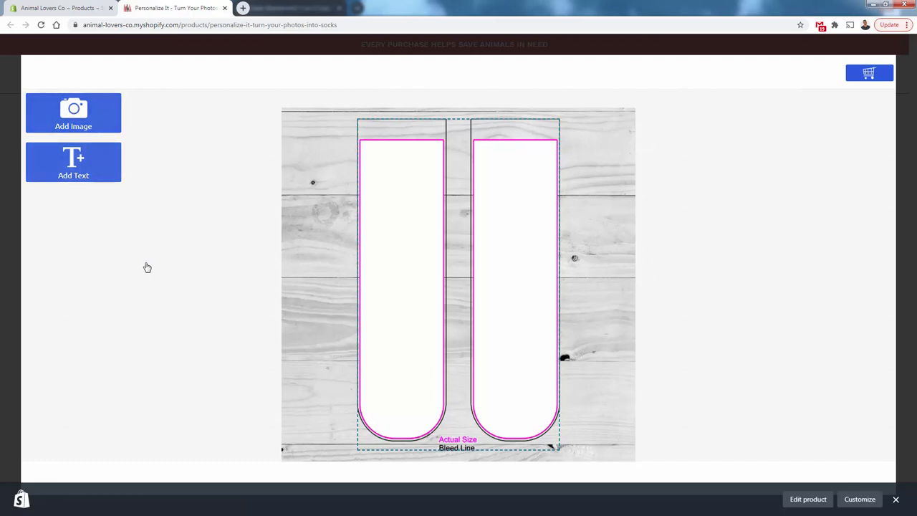
# Add an image to the sock design by uploading a photo from the computer.
pyautogui.click(73, 112)
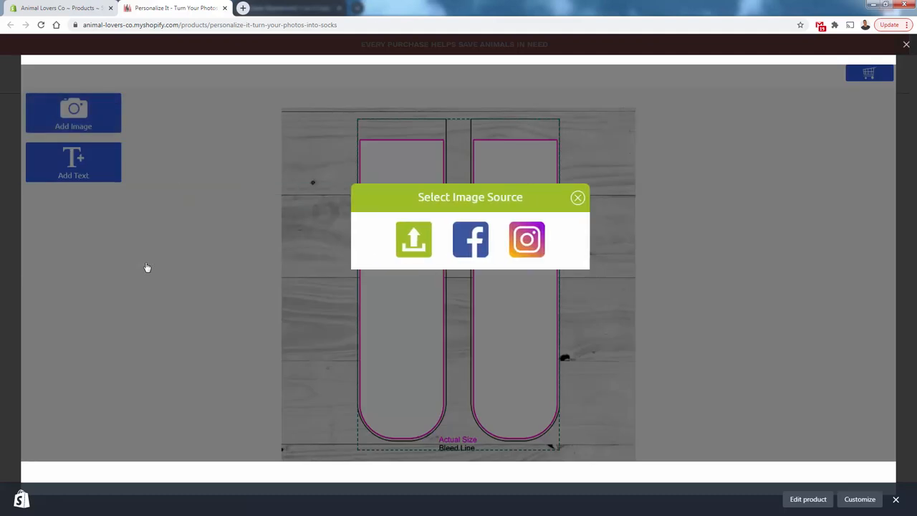
pyautogui.click(413, 239)
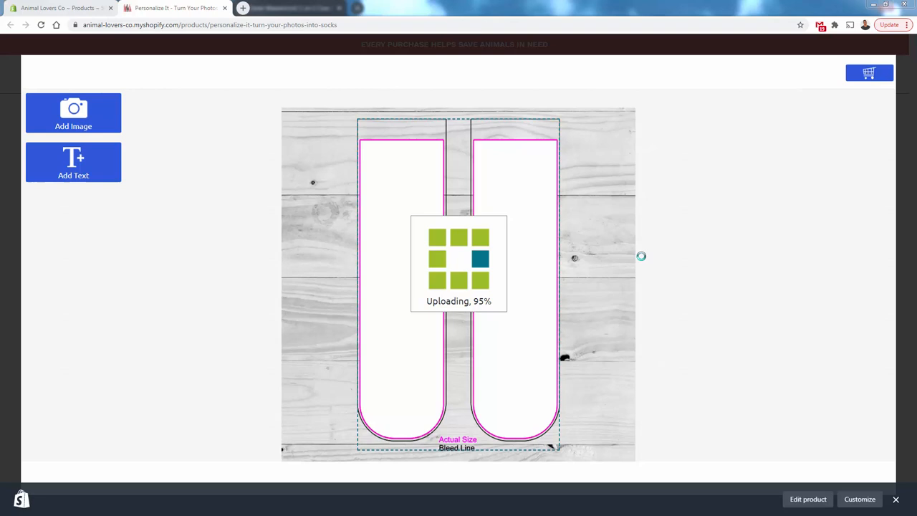
pyautogui.moveTo(866, 134)
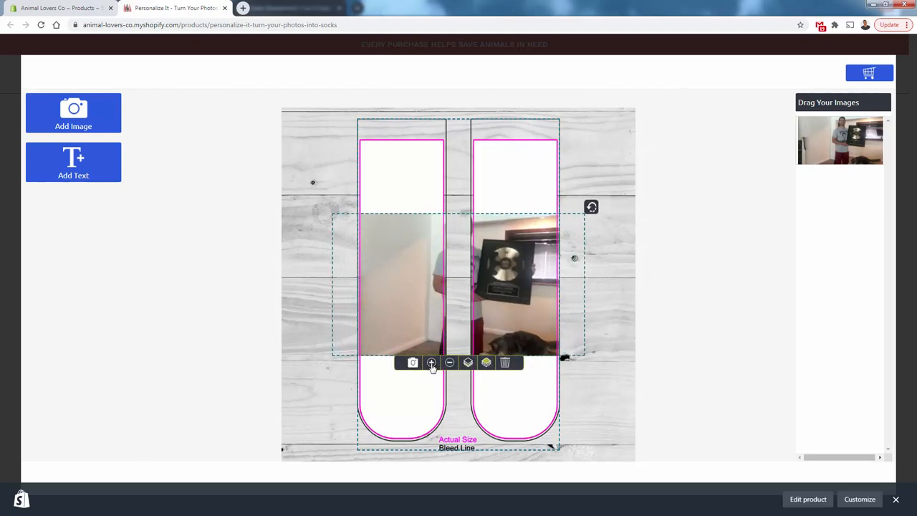
# Enlarge the photo until it fills both socks and save the design to the cart.
pyautogui.click(430, 361)
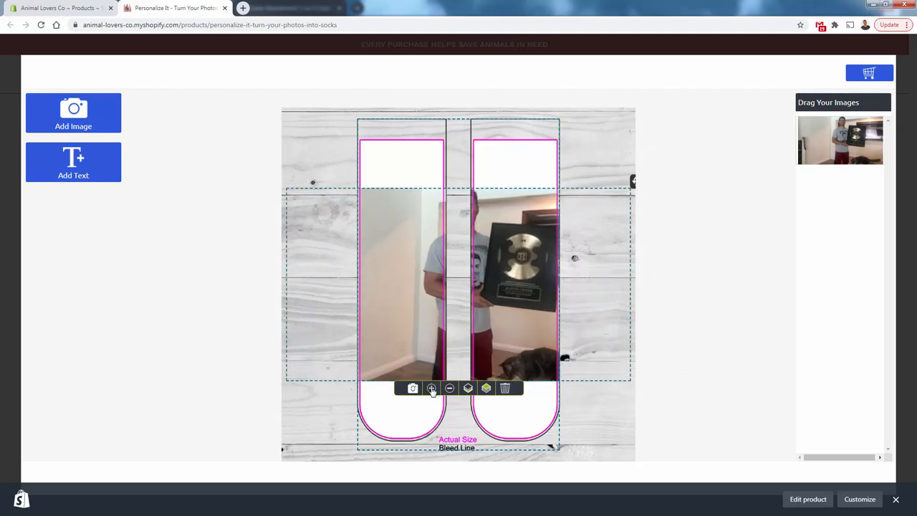
pyautogui.click(431, 387)
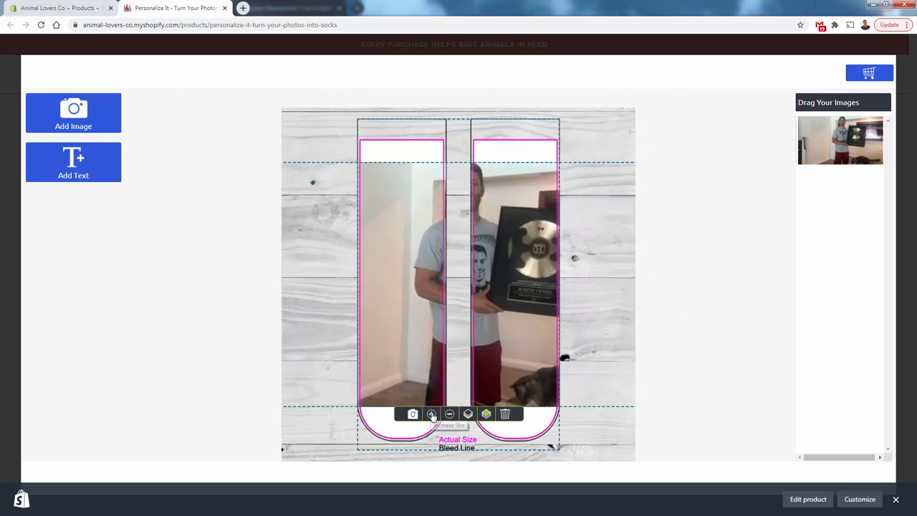
pyautogui.click(432, 414)
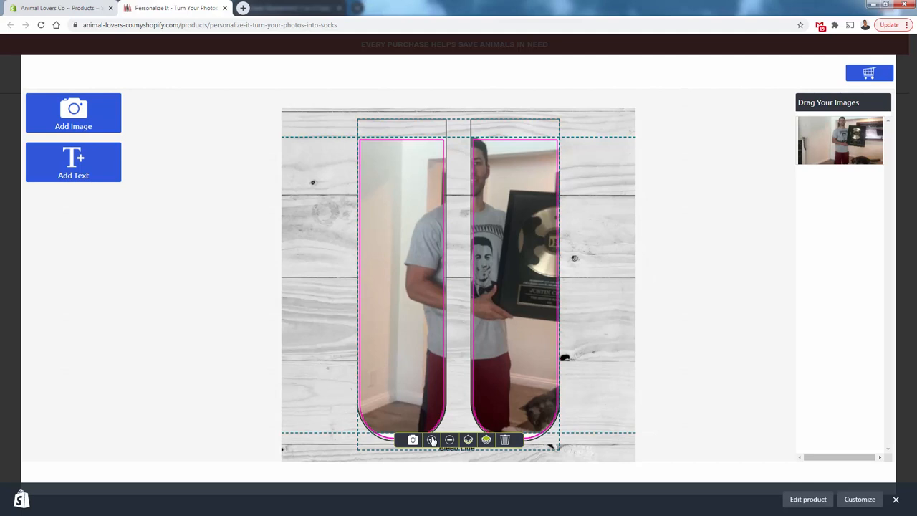
pyautogui.click(450, 439)
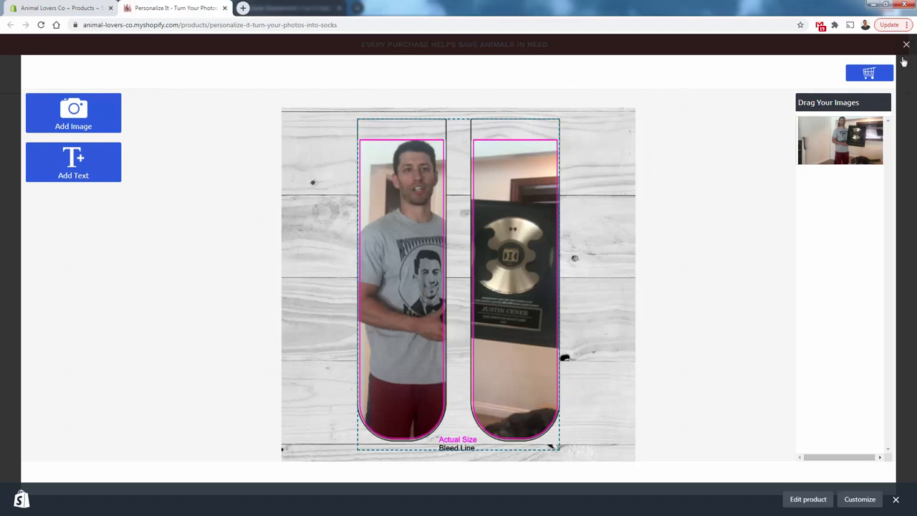
pyautogui.click(869, 71)
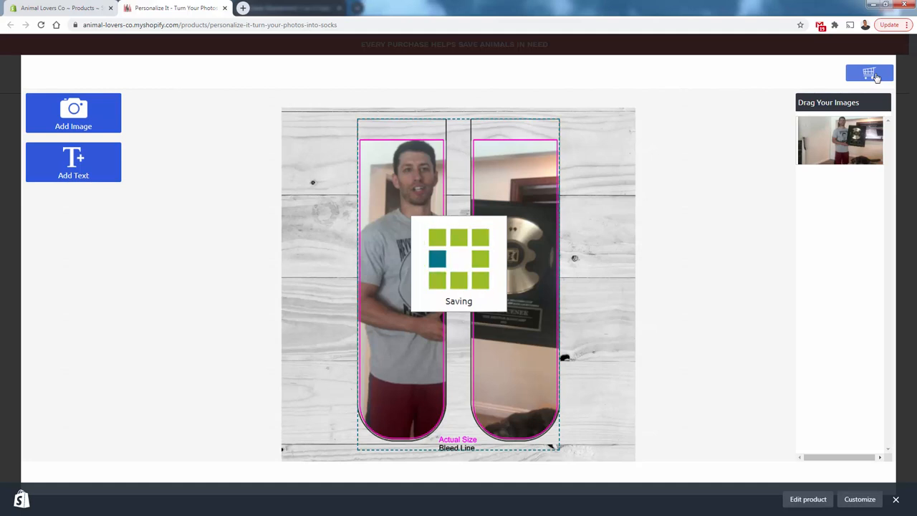
# Confirm the saved socks design lands in the cart at $22.99.
pyautogui.click(869, 73)
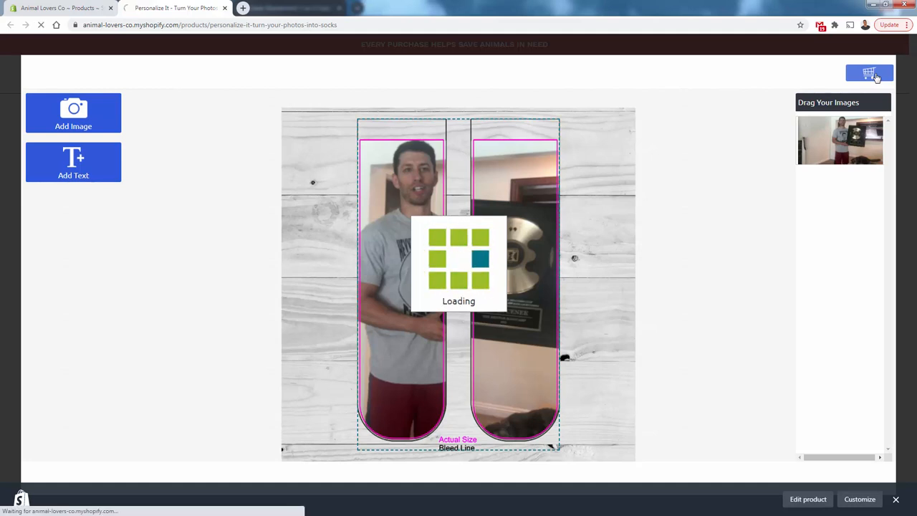
pyautogui.click(868, 72)
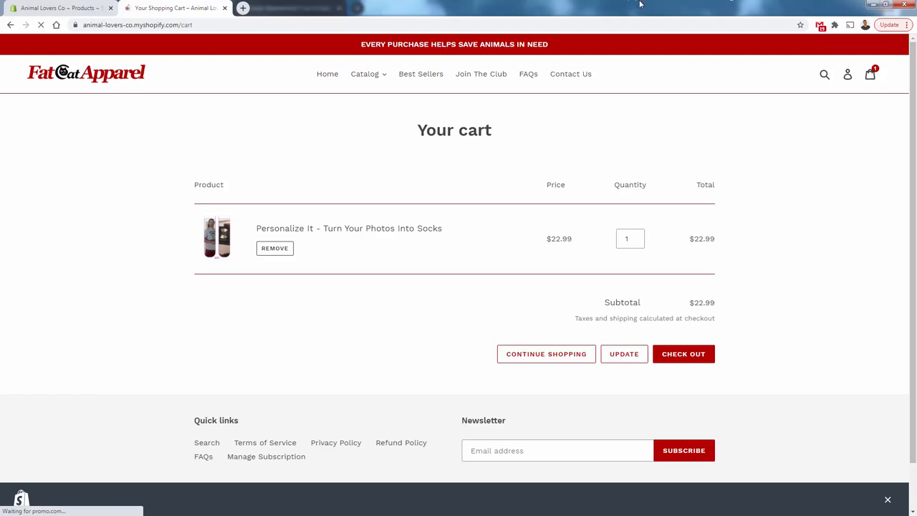
pyautogui.moveTo(372, 342)
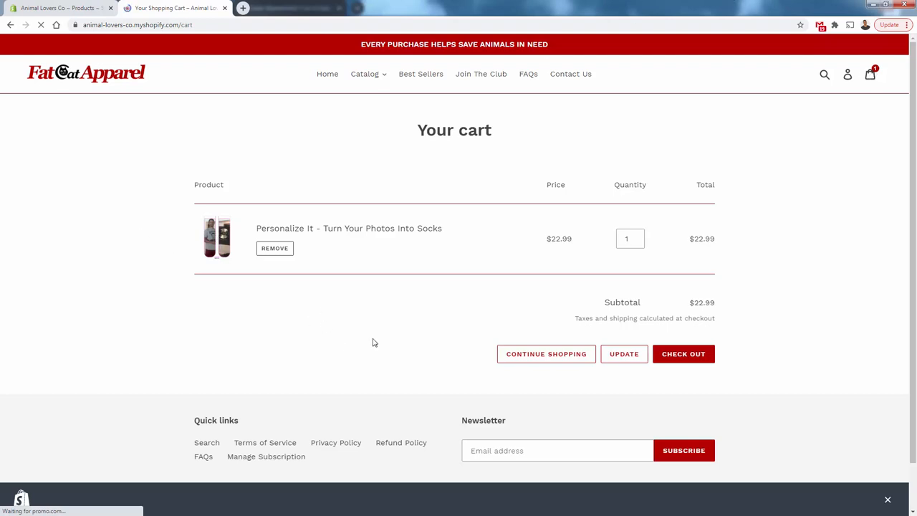
pyautogui.moveTo(748, 368)
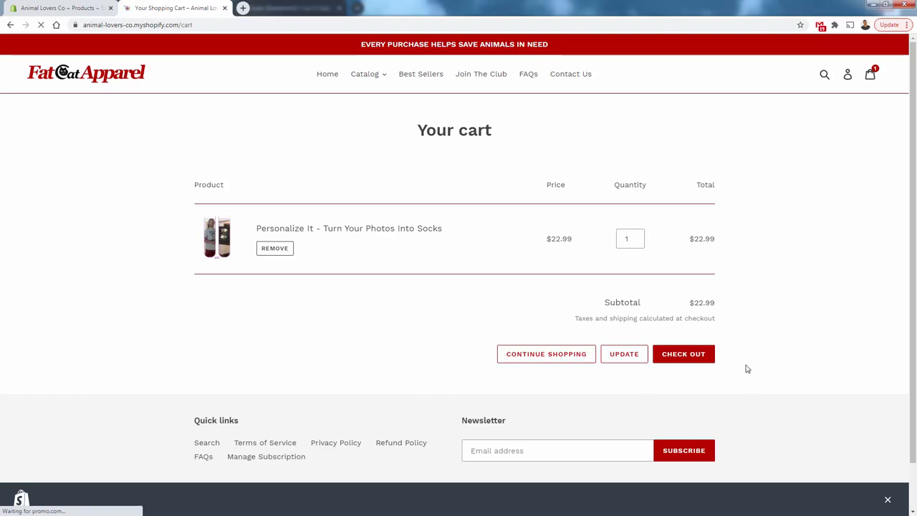